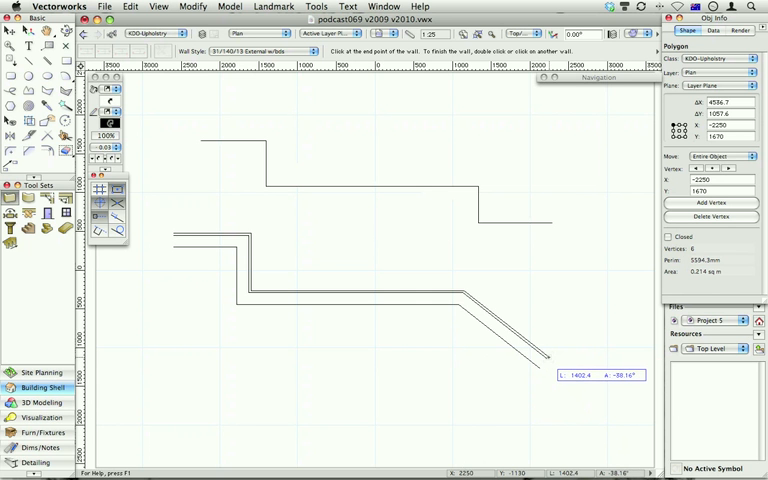
mouse_move(480, 232)
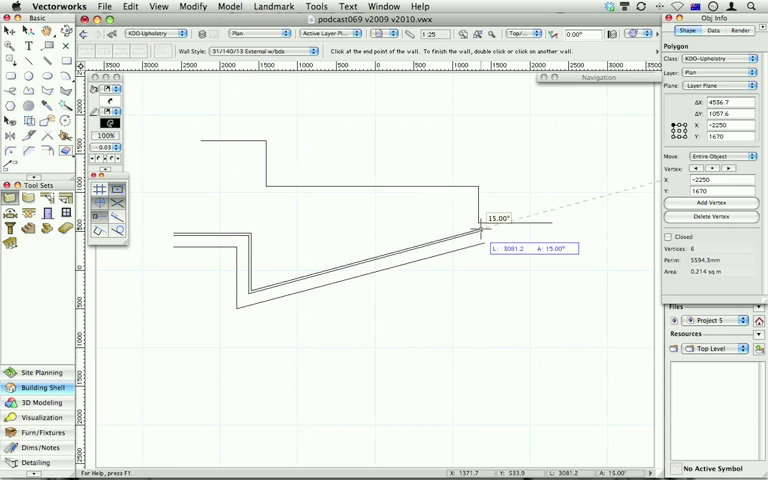